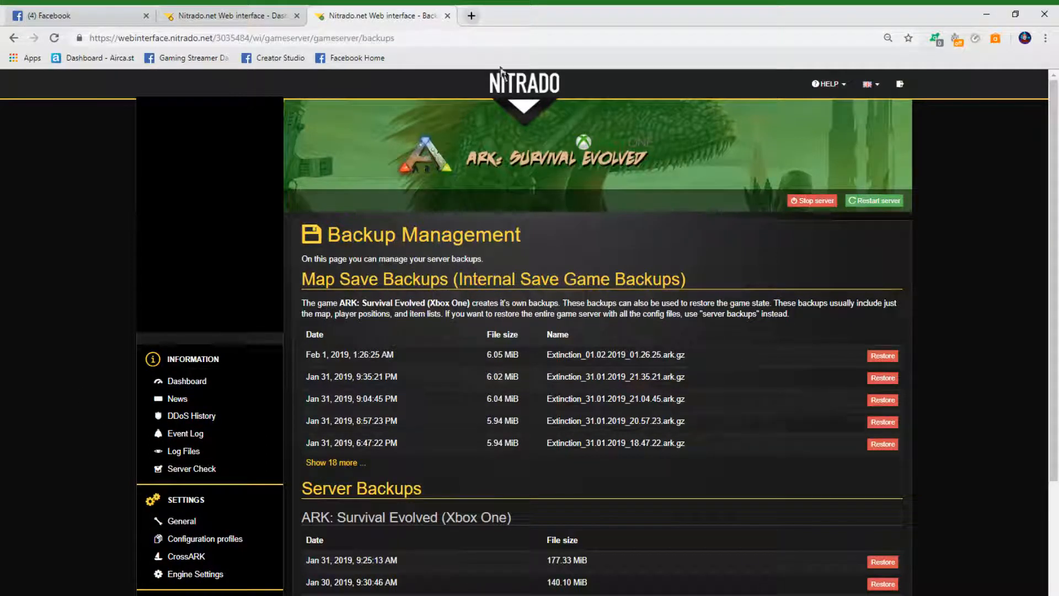
pyautogui.moveTo(587, 376)
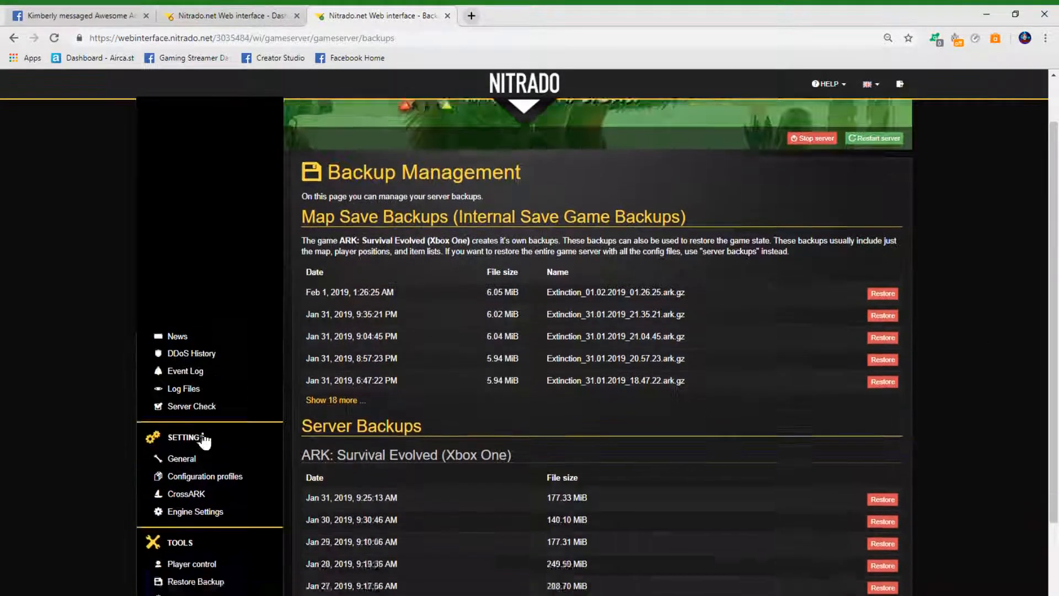
pyautogui.scroll(-3)
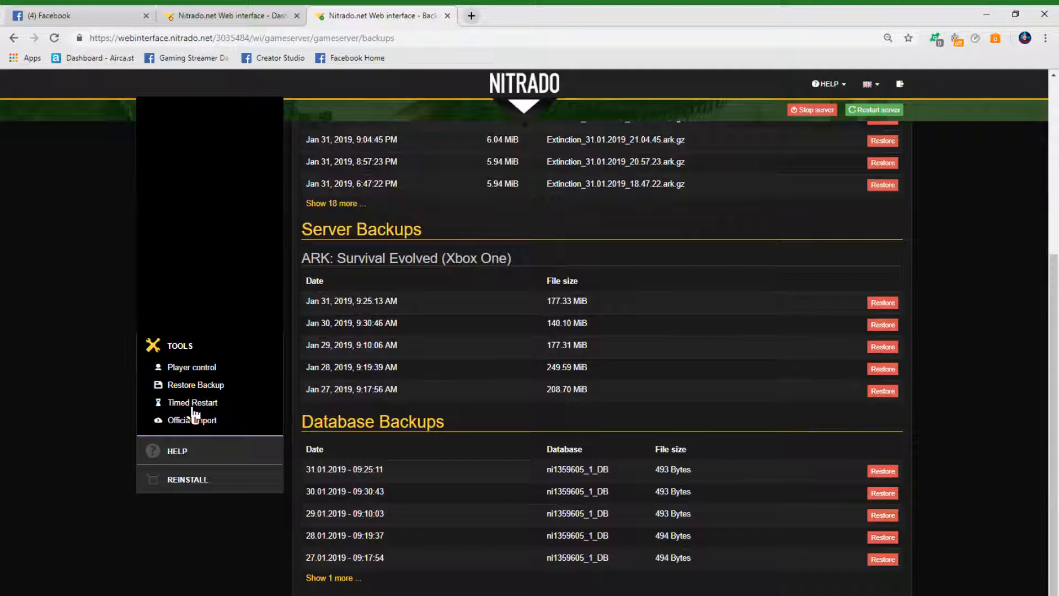
pyautogui.moveTo(201, 391)
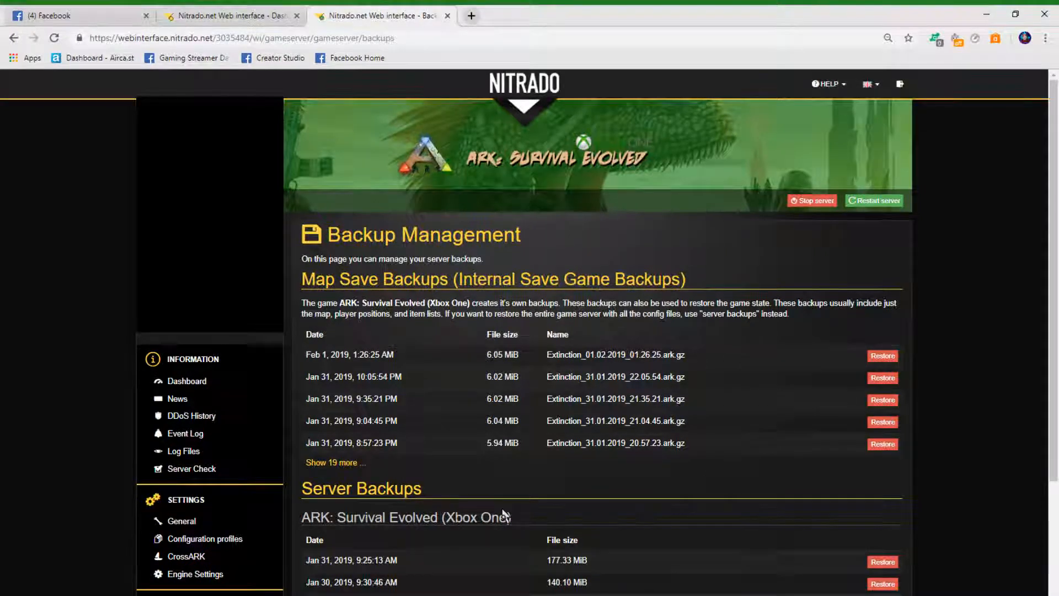
pyautogui.scroll(-3)
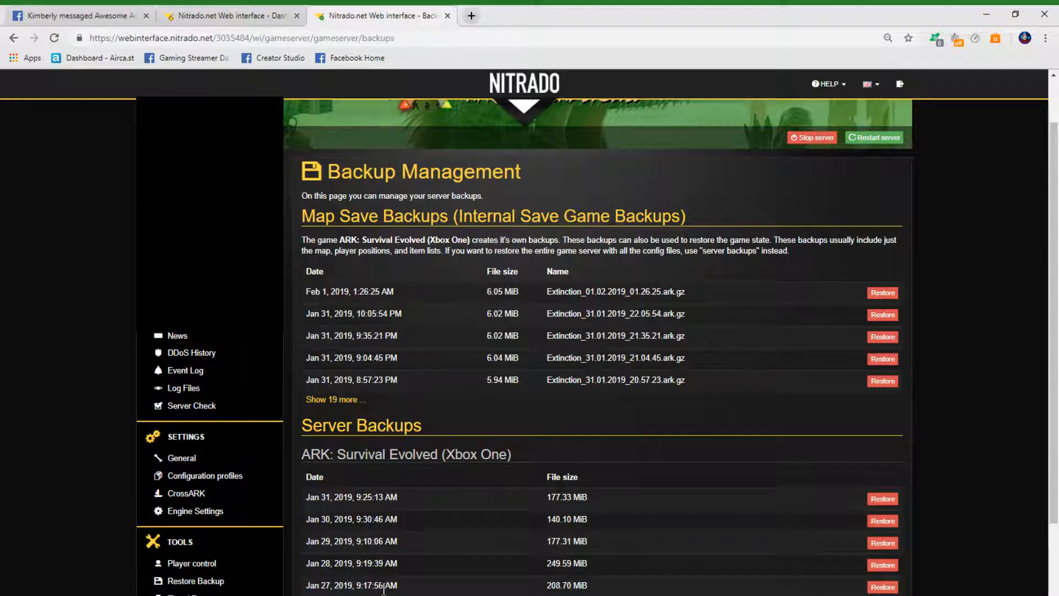
pyautogui.scroll(-3)
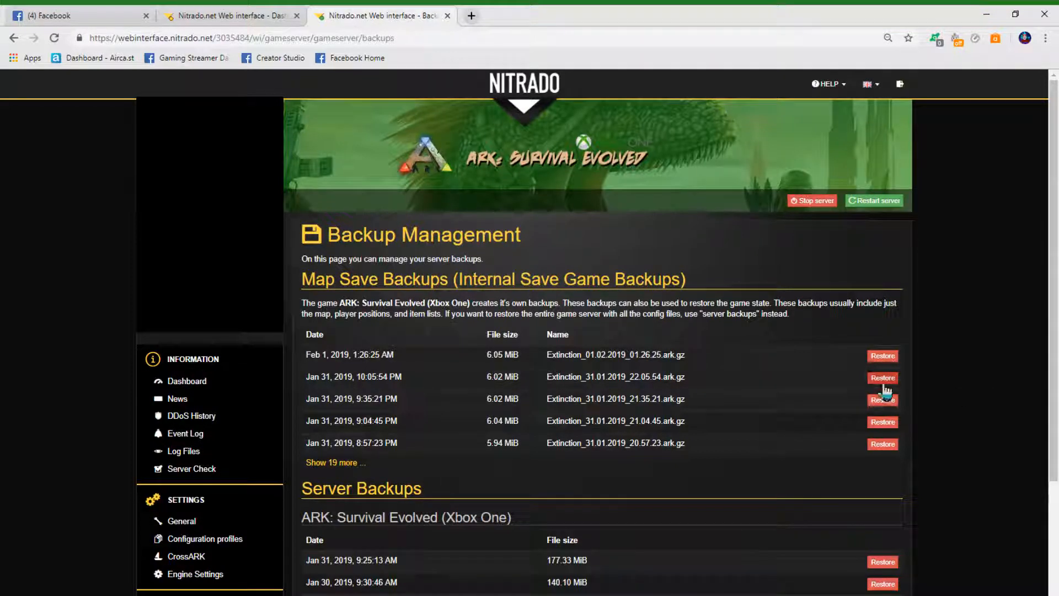
pyautogui.scroll(-3)
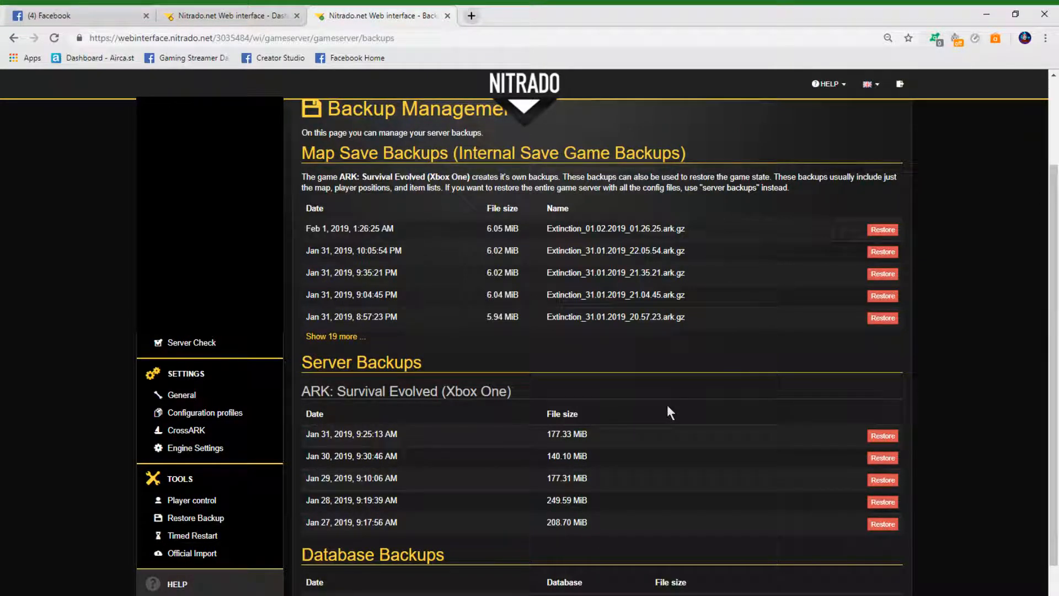
pyautogui.moveTo(697, 402)
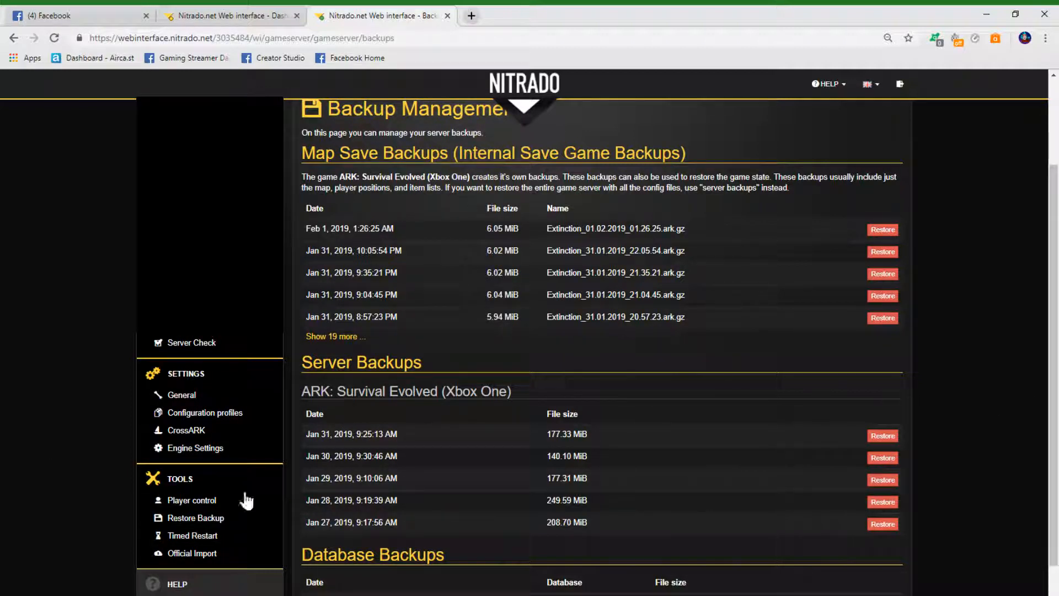
pyautogui.scroll(-3)
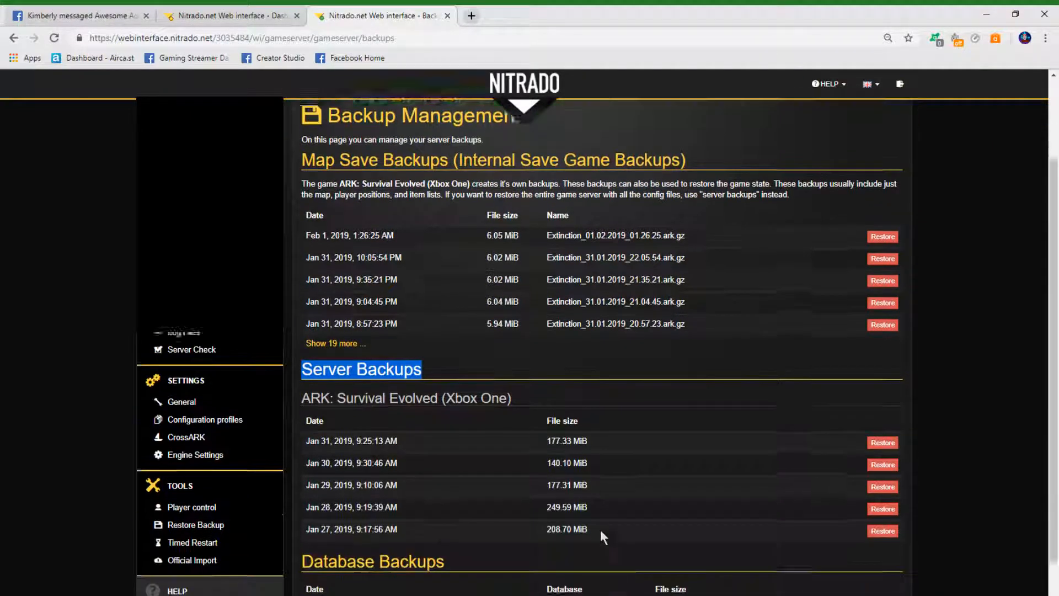
pyautogui.scroll(-3)
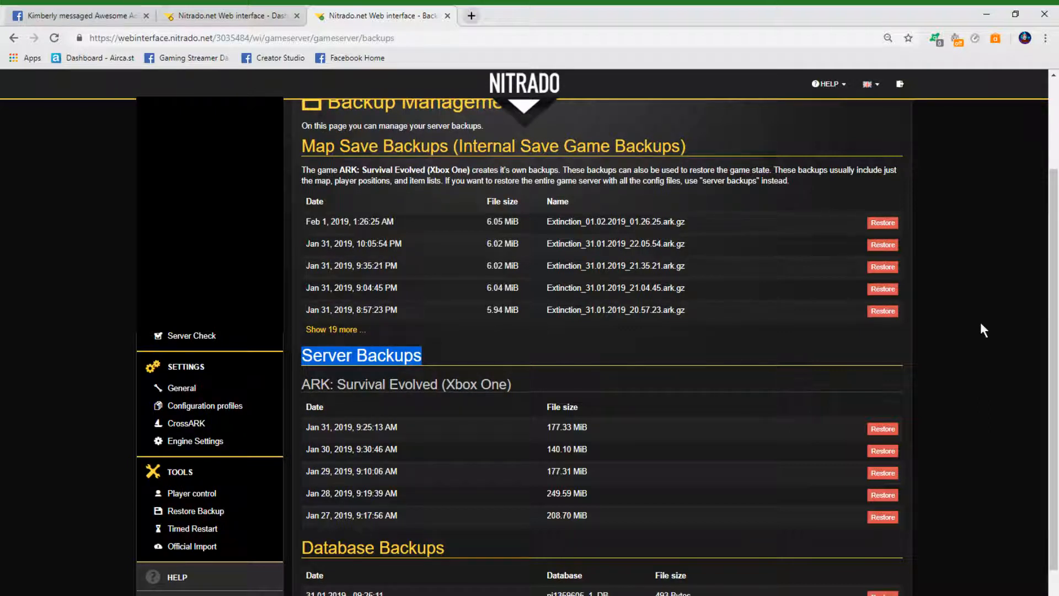
pyautogui.scroll(-3)
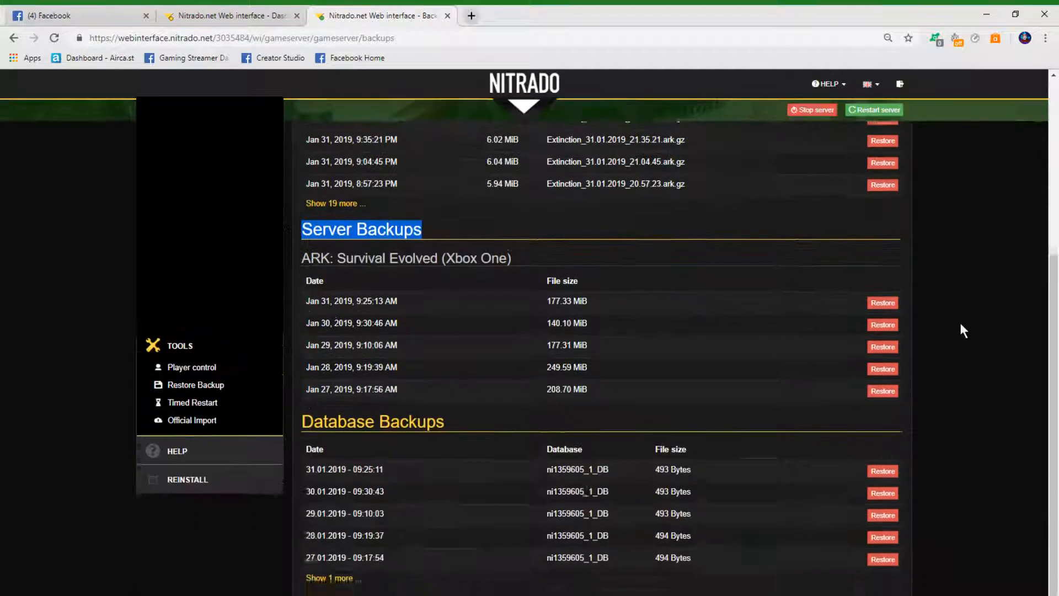